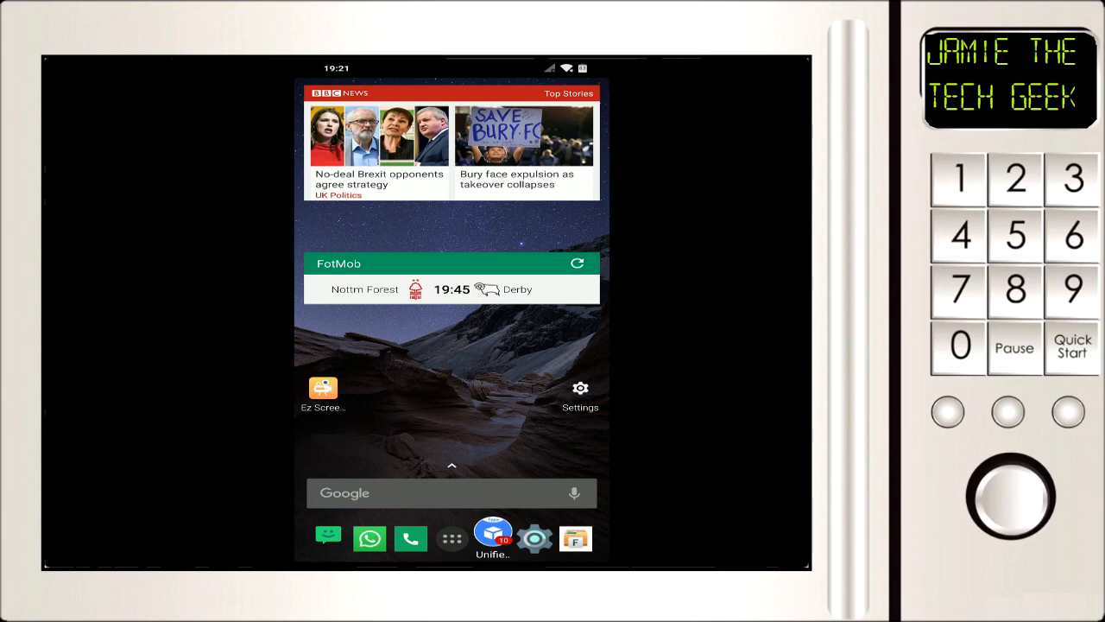
Step: Launch the Settings app from the MIUI home screen
{"action": "scroll", "scroll_direction": "down", "scroll_amount": 3}
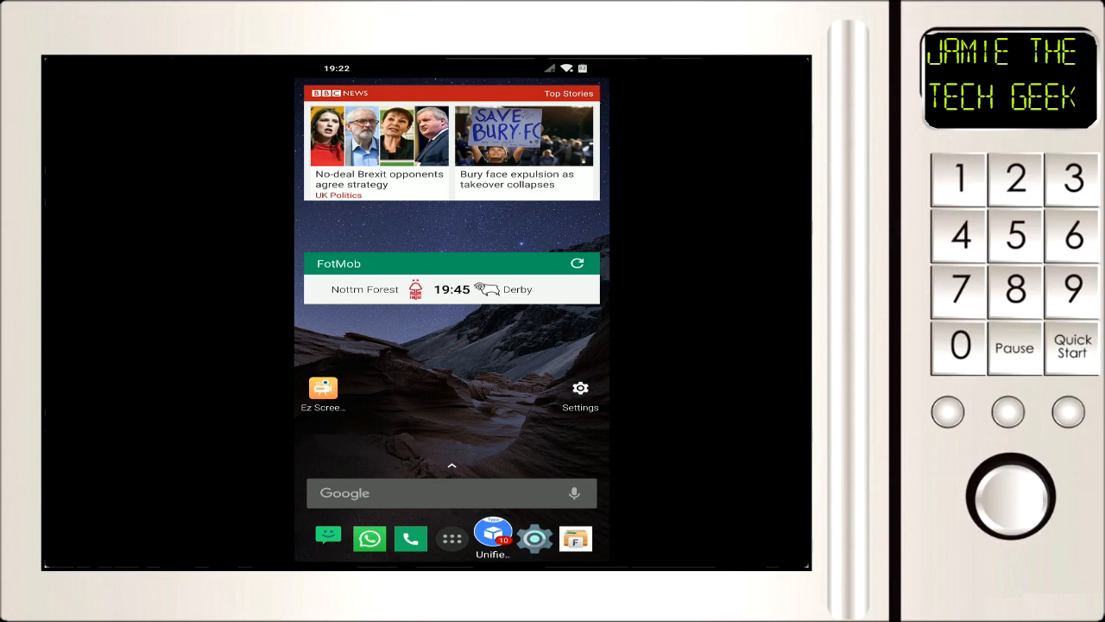
{"action": "left_click", "coordinate": [580, 388]}
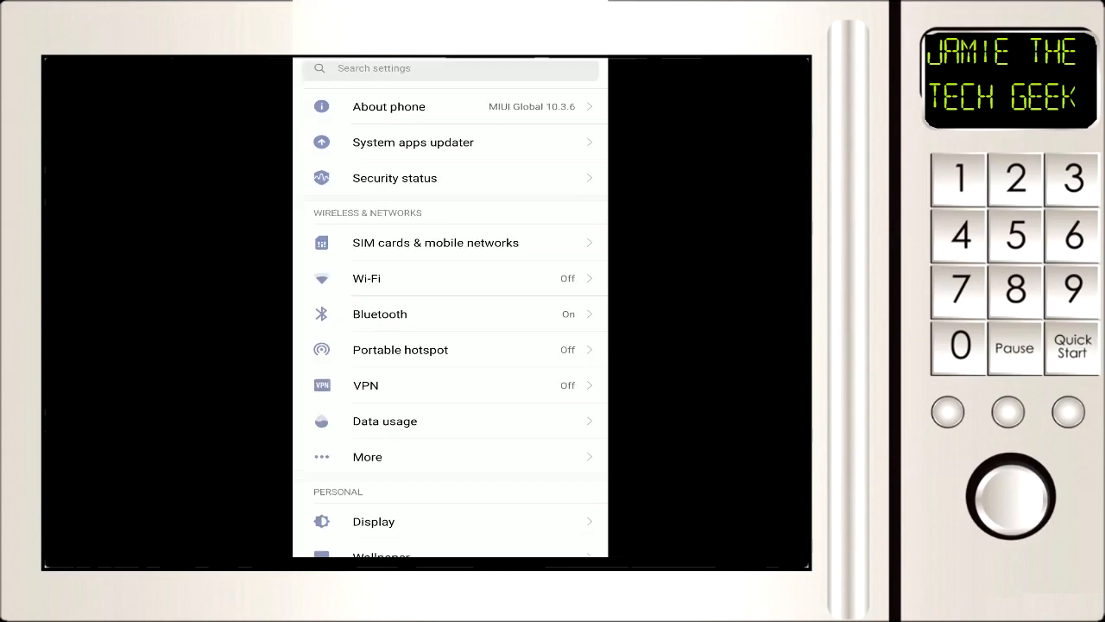
Step: Go to Permissions and select BBC News from the 119-app list
{"action": "scroll", "scroll_direction": "down", "scroll_amount": 3}
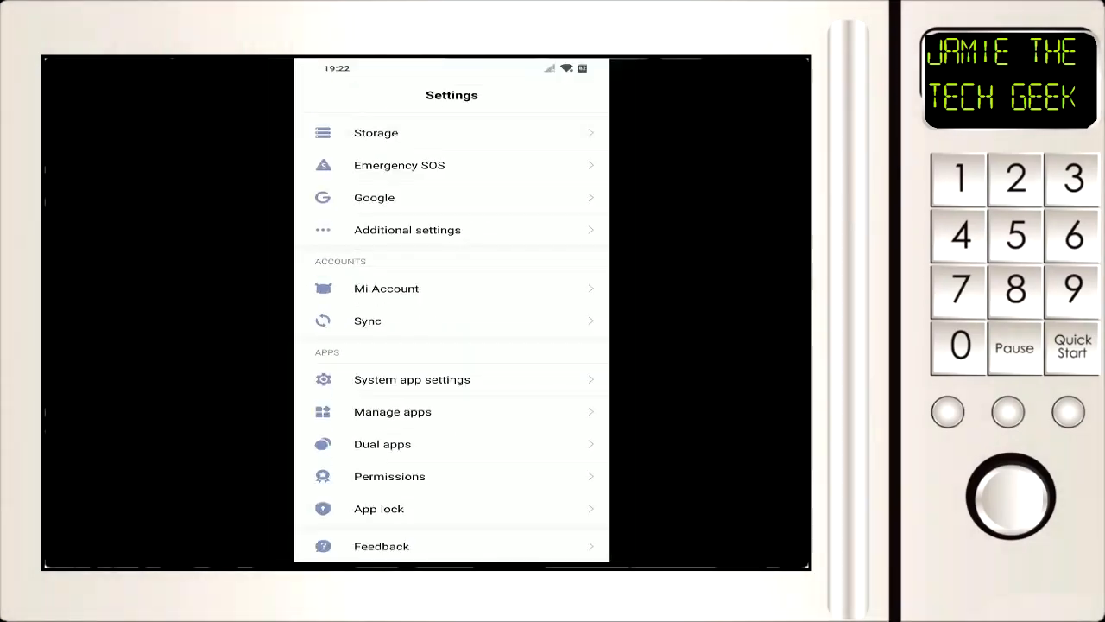
{"action": "left_click", "coordinate": [390, 475]}
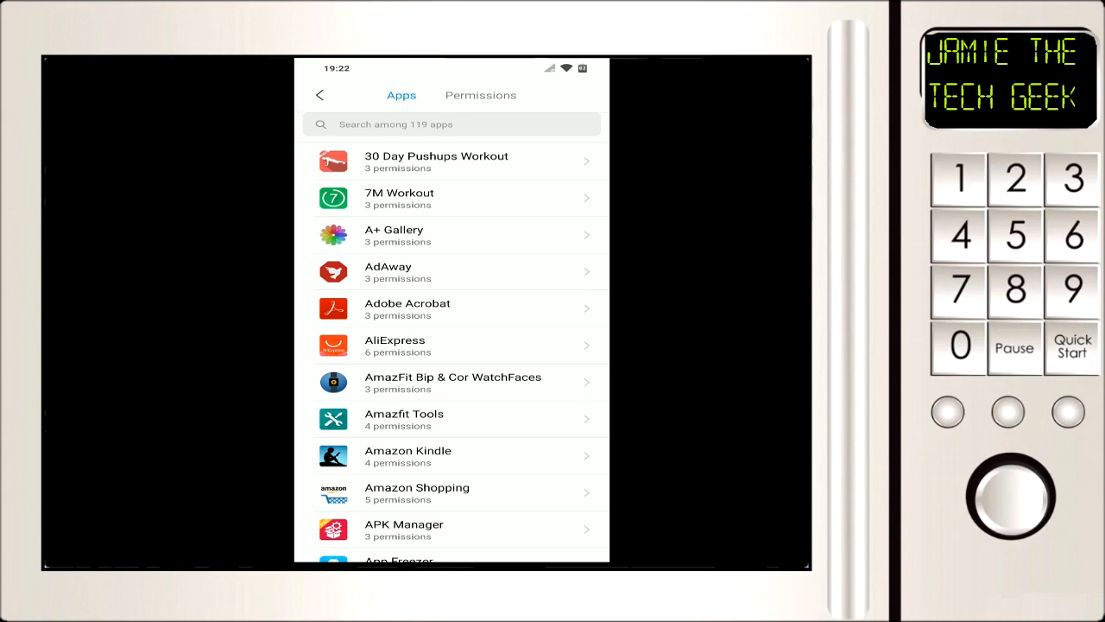
{"action": "scroll", "scroll_direction": "down", "scroll_amount": 3}
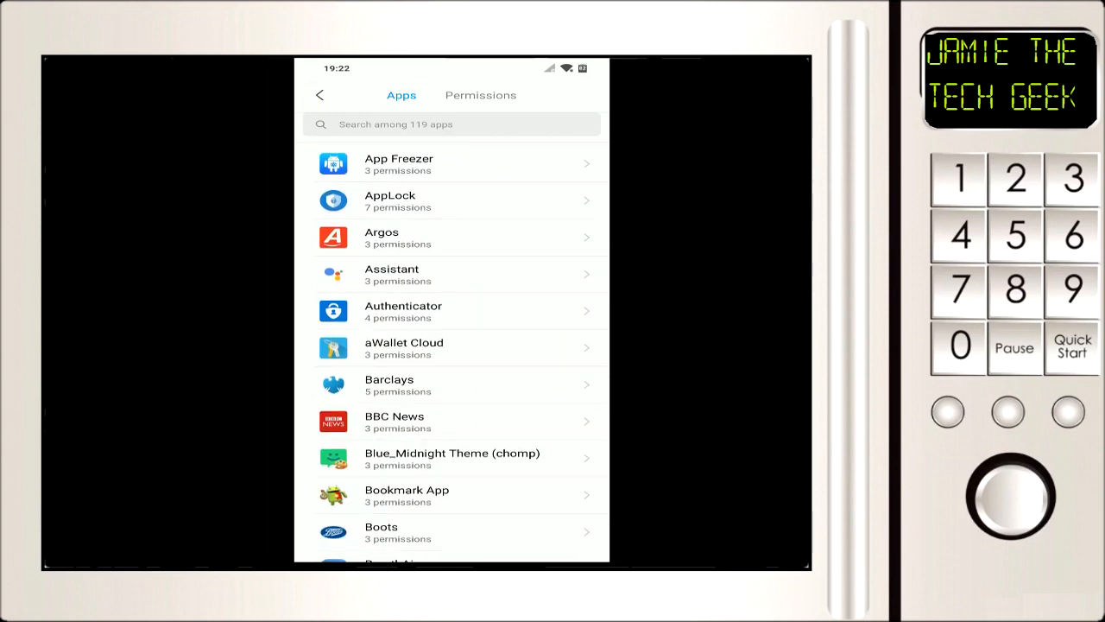
{"action": "left_click", "coordinate": [452, 421]}
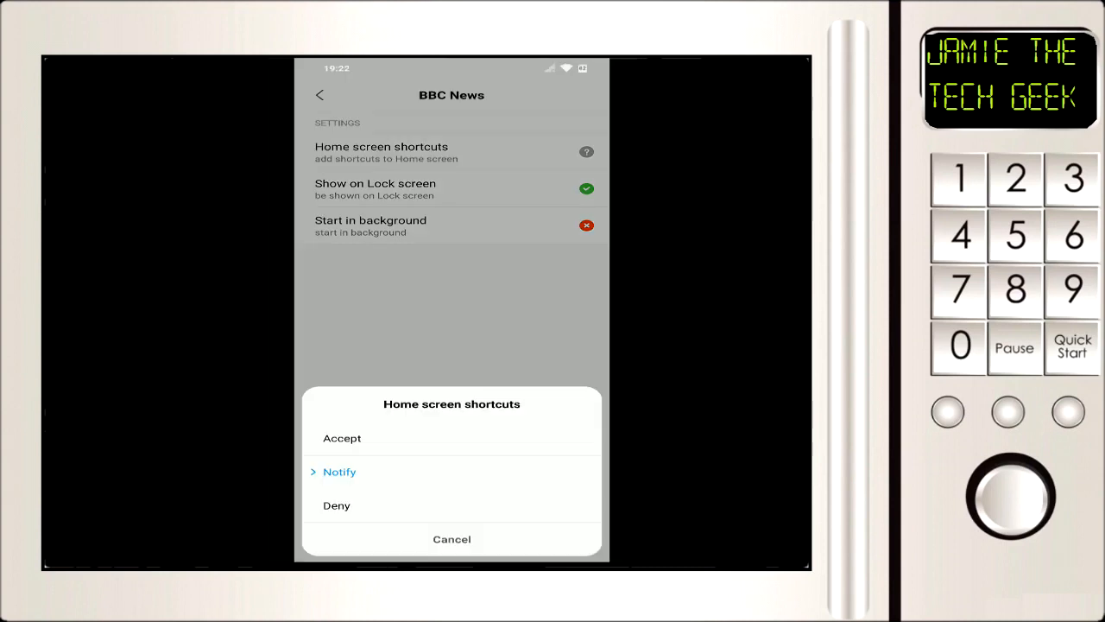
Step: Accept Home screen shortcuts and Start in background for BBC News, then return to the app list
{"action": "left_click", "coordinate": [342, 438]}
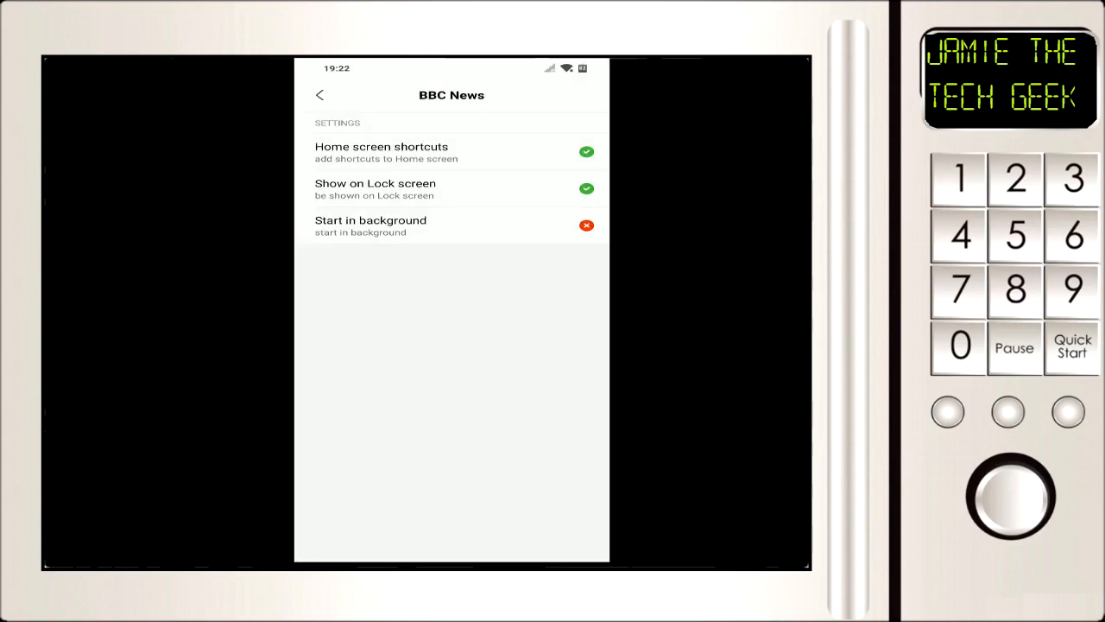
{"action": "left_click", "coordinate": [452, 225]}
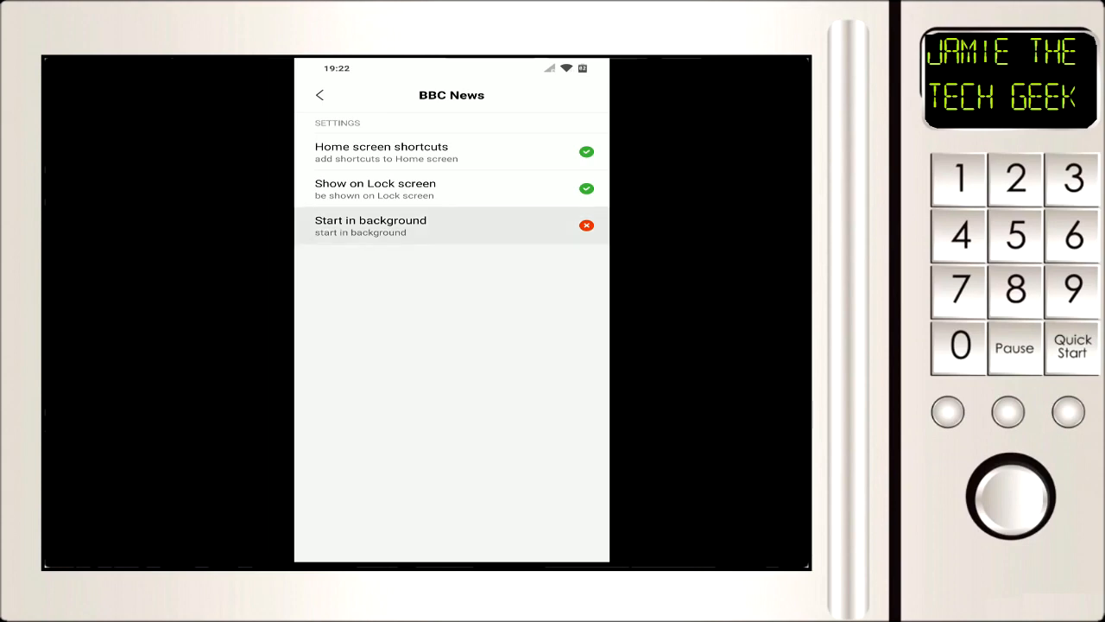
{"action": "left_click", "coordinate": [586, 225]}
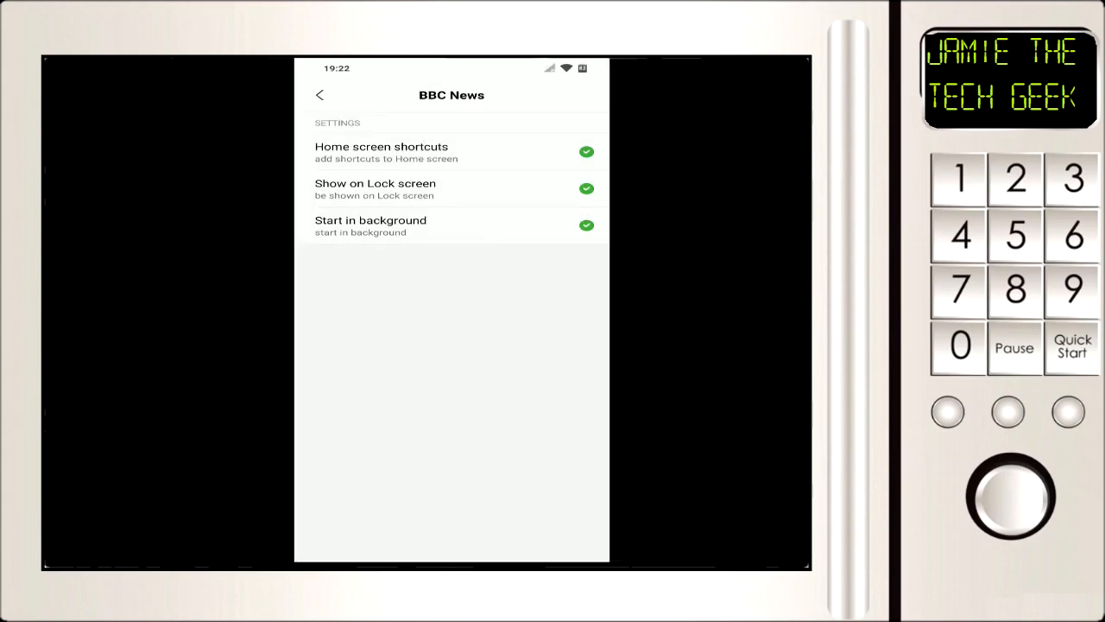
{"action": "left_click", "coordinate": [319, 95]}
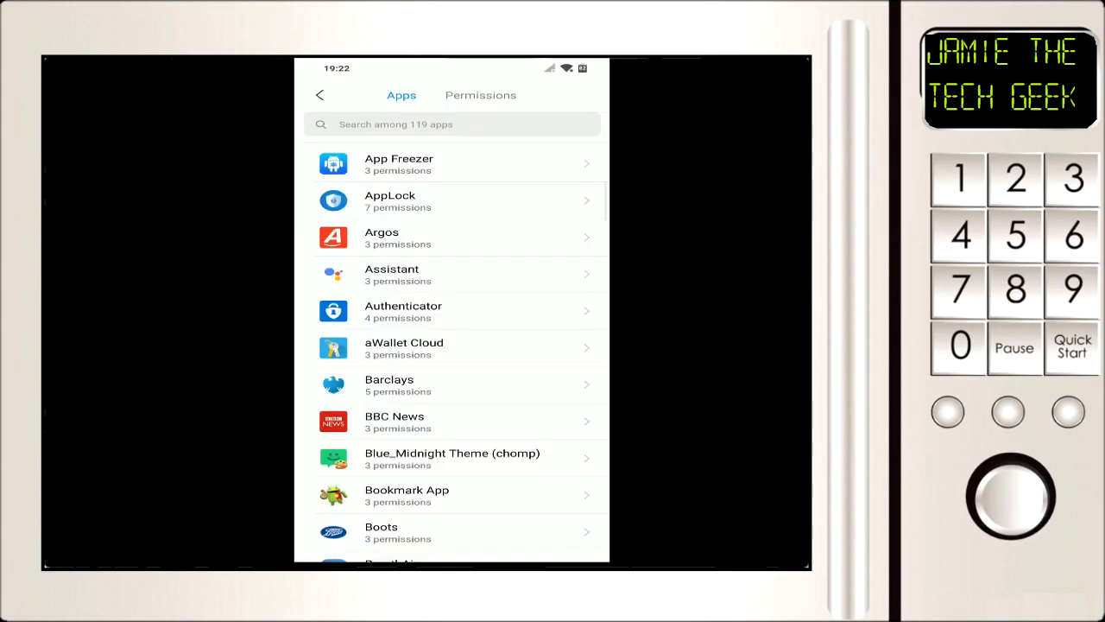
Step: Grant FotMob Home screen shortcuts, then open the Nottm Forest v Derby match from its widget
{"action": "scroll", "scroll_direction": "down", "scroll_amount": 3}
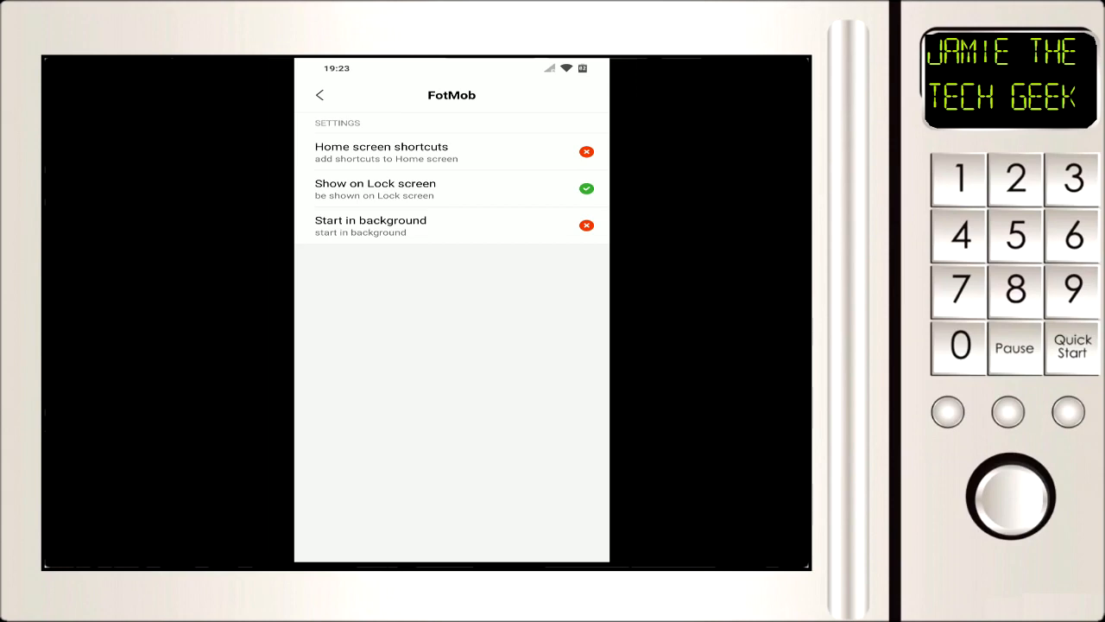
{"action": "left_click", "coordinate": [586, 151]}
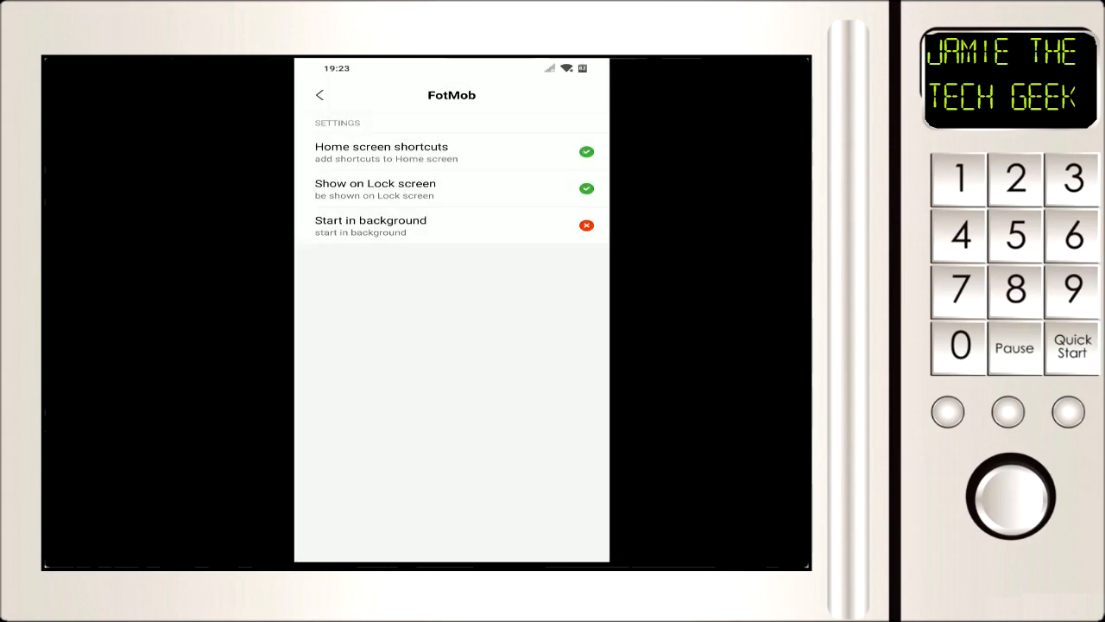
{"action": "left_click", "coordinate": [319, 95]}
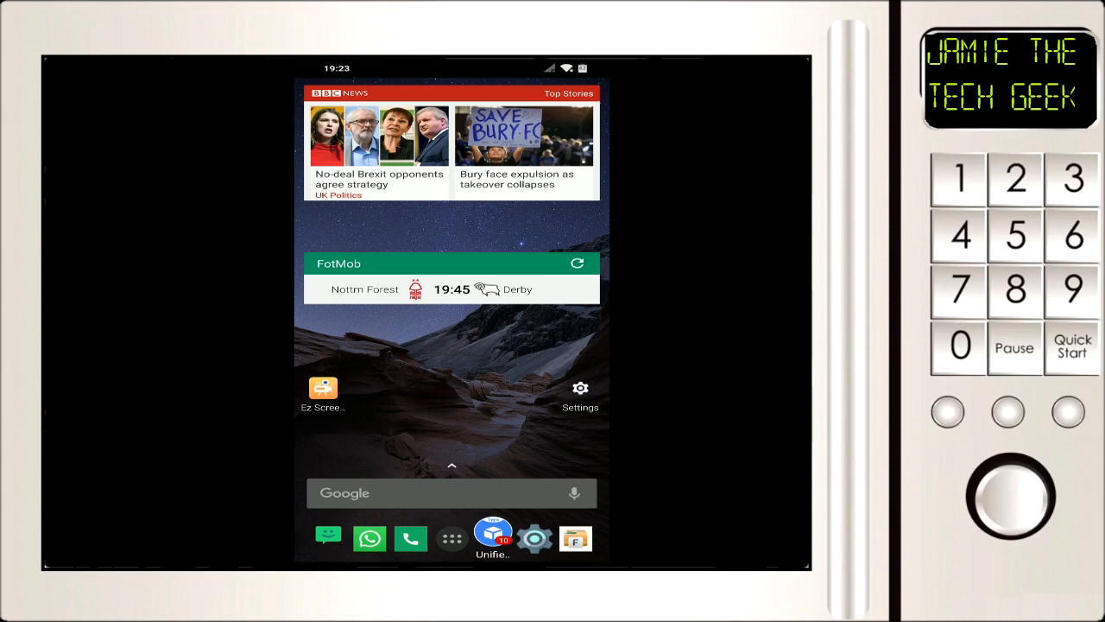
{"action": "left_click", "coordinate": [452, 290]}
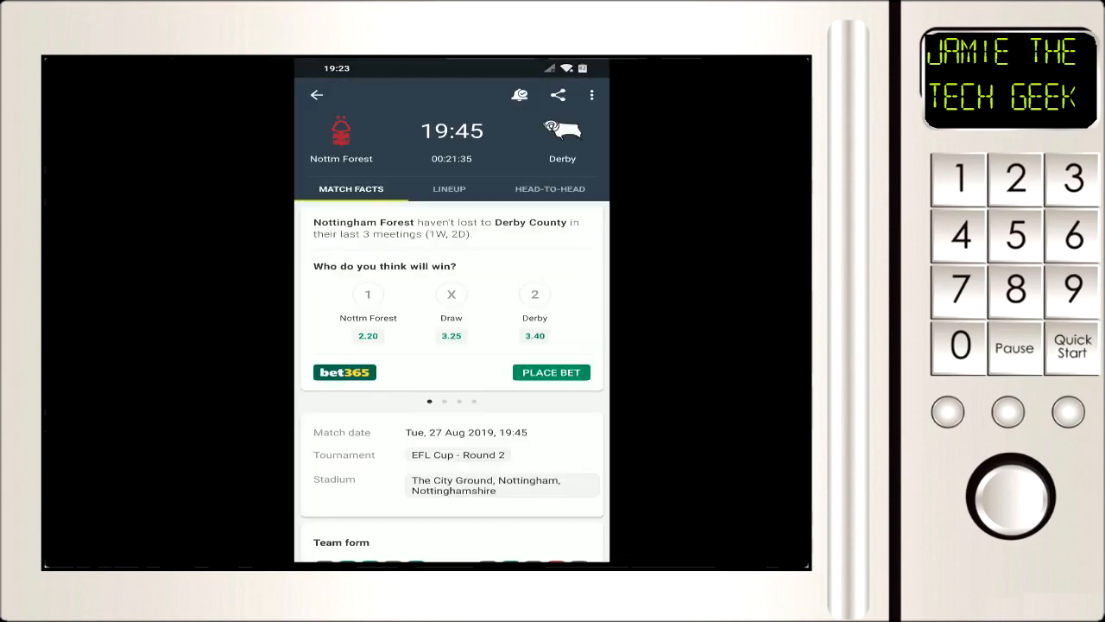